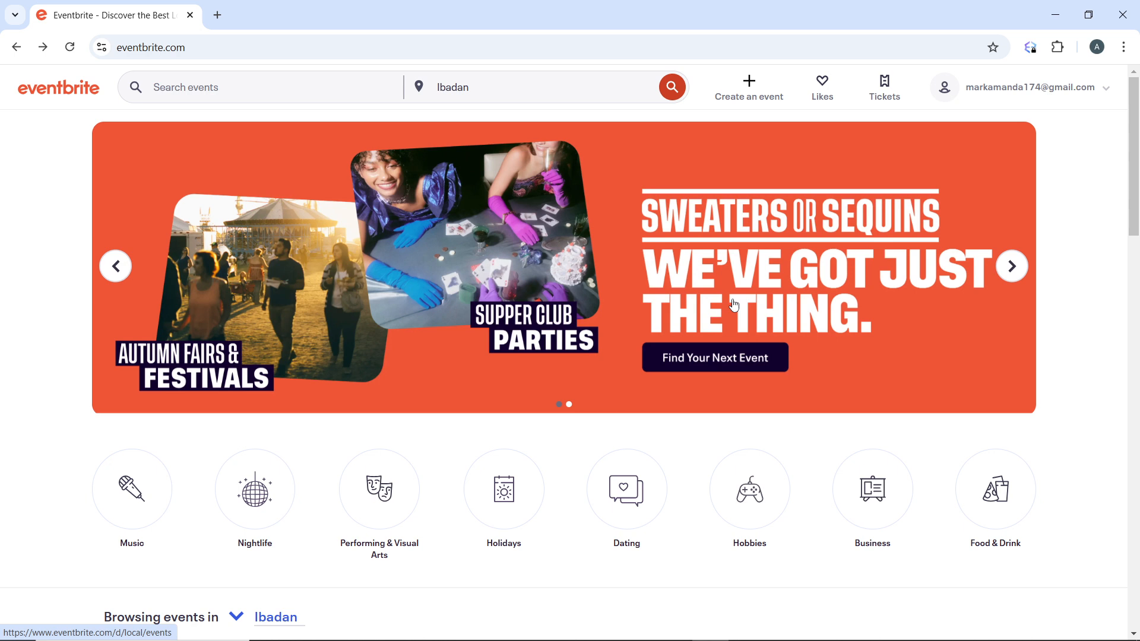
mouse_move(1050, 220)
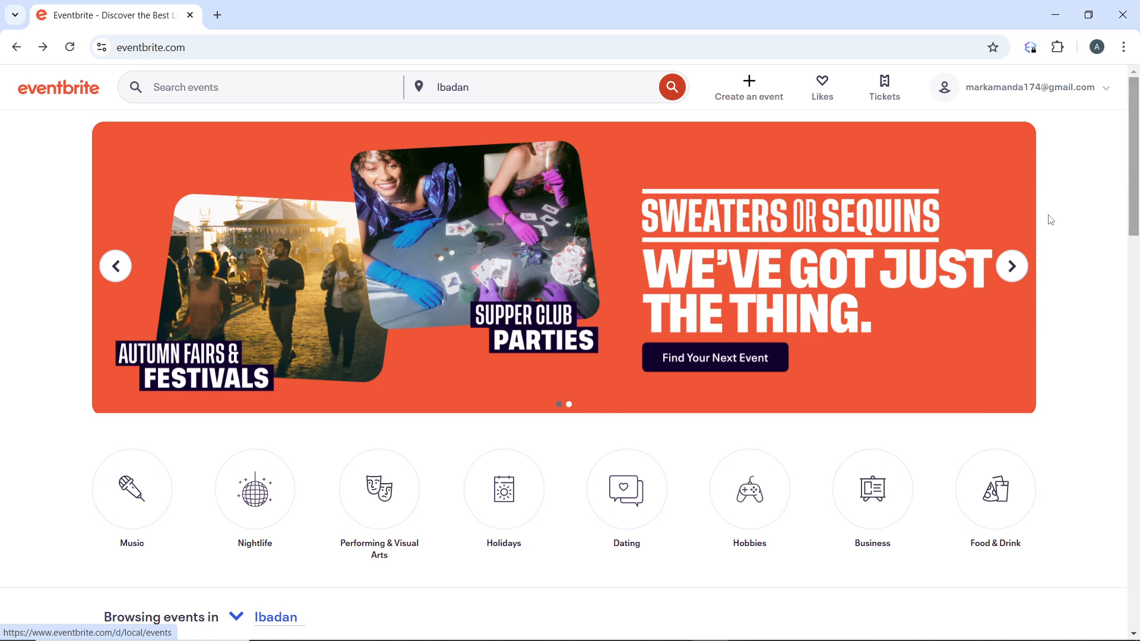
Step: Open the account email dropdown at the top right of the homepage
left_click(1032, 87)
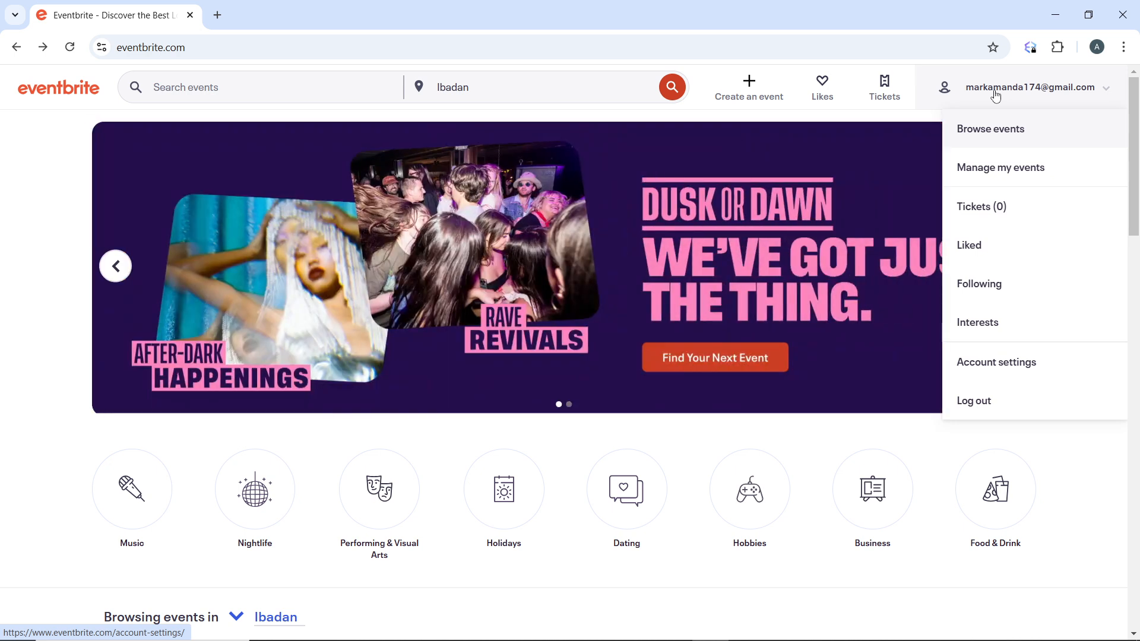
mouse_move(1000, 171)
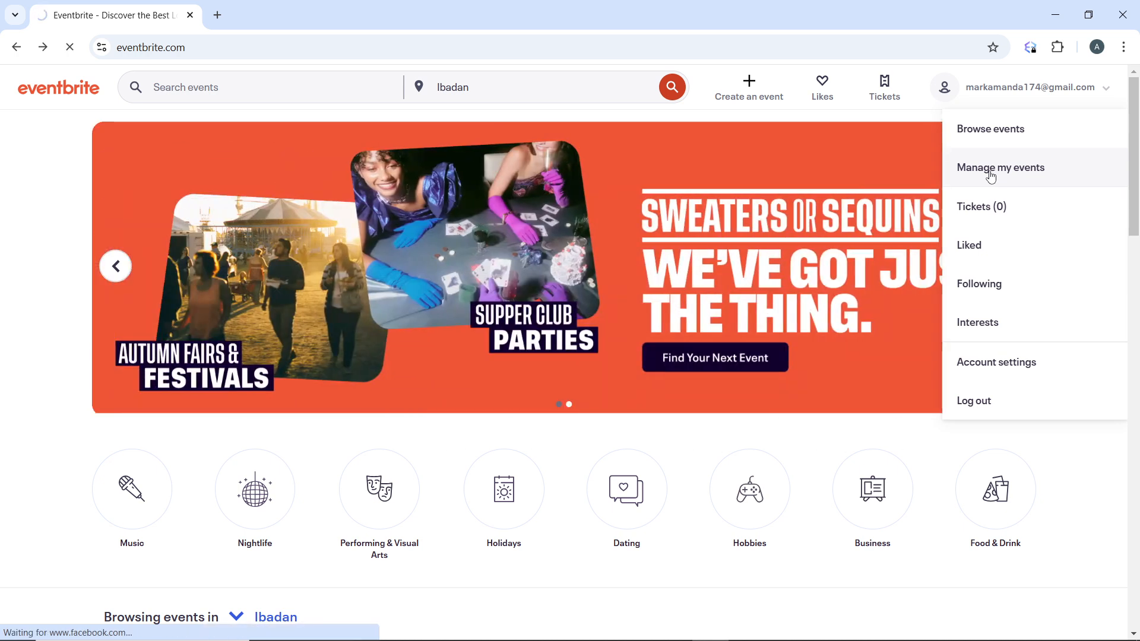
Step: Go to Manage my events, then the Events page from the sidebar calendar icon
left_click(999, 167)
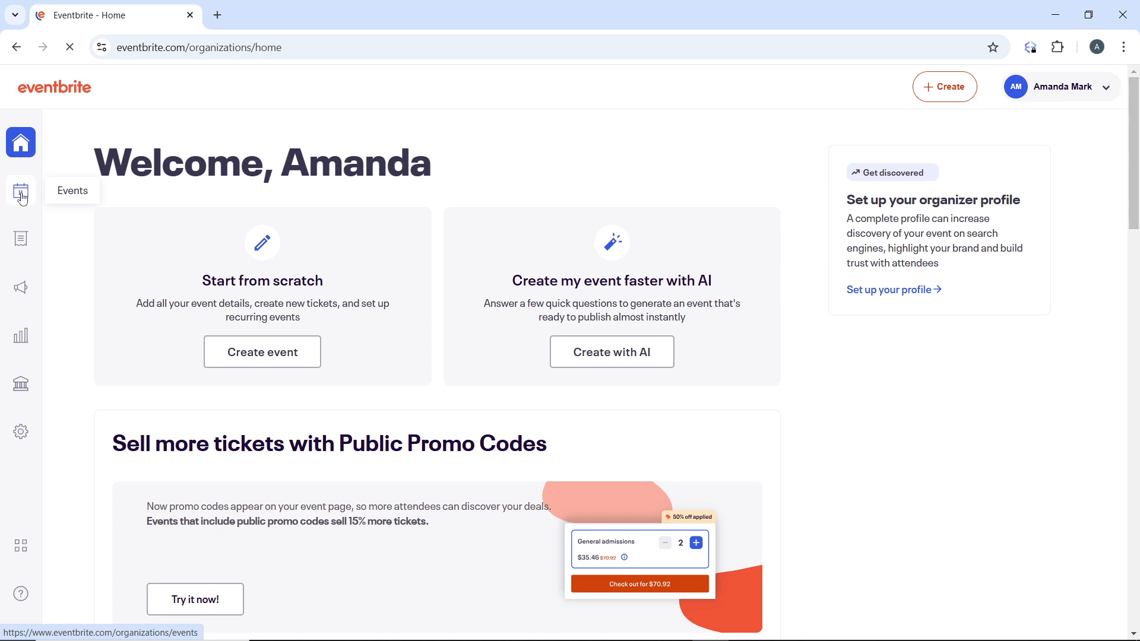
left_click(20, 191)
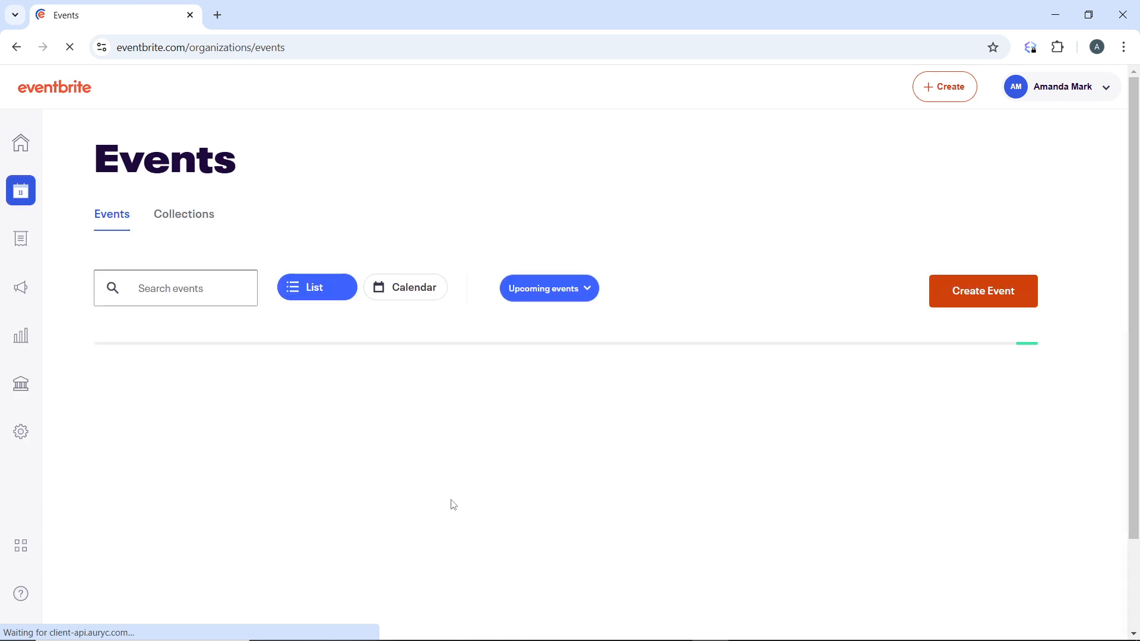
Step: Filter events to Draft and select the AFI's PARTY December 21 draft
left_click(548, 288)
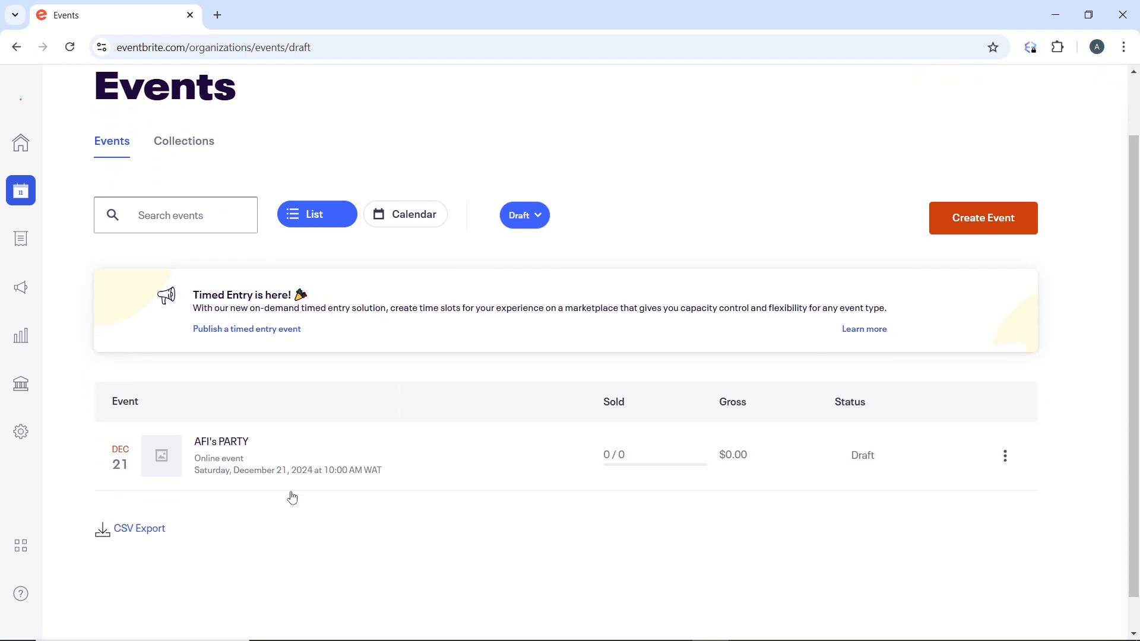
scroll("down", 3)
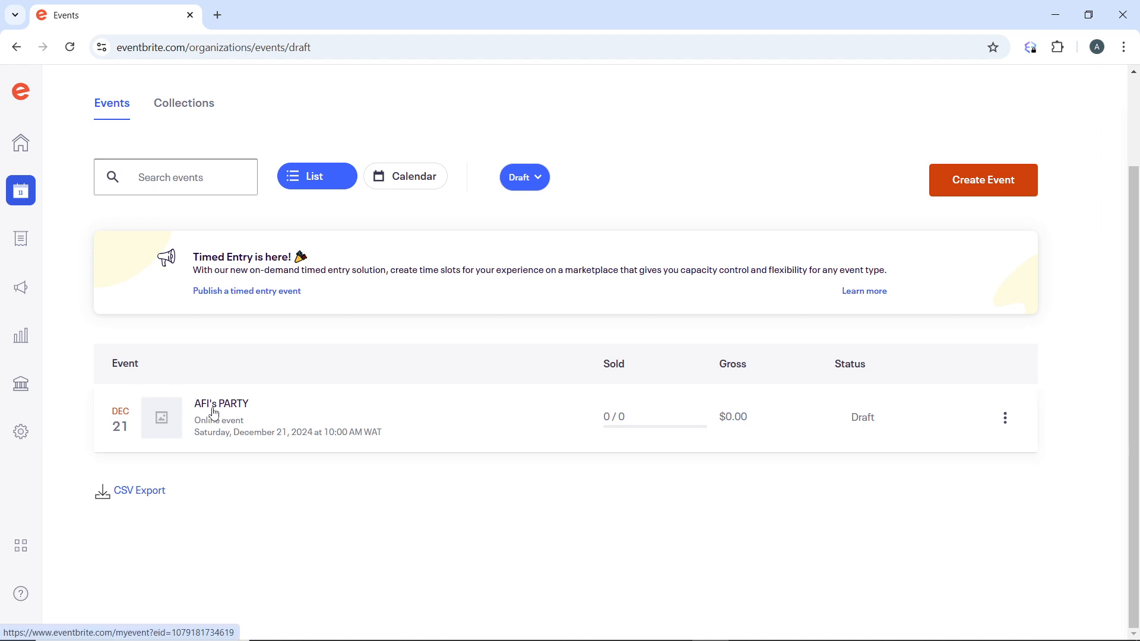
left_click(221, 404)
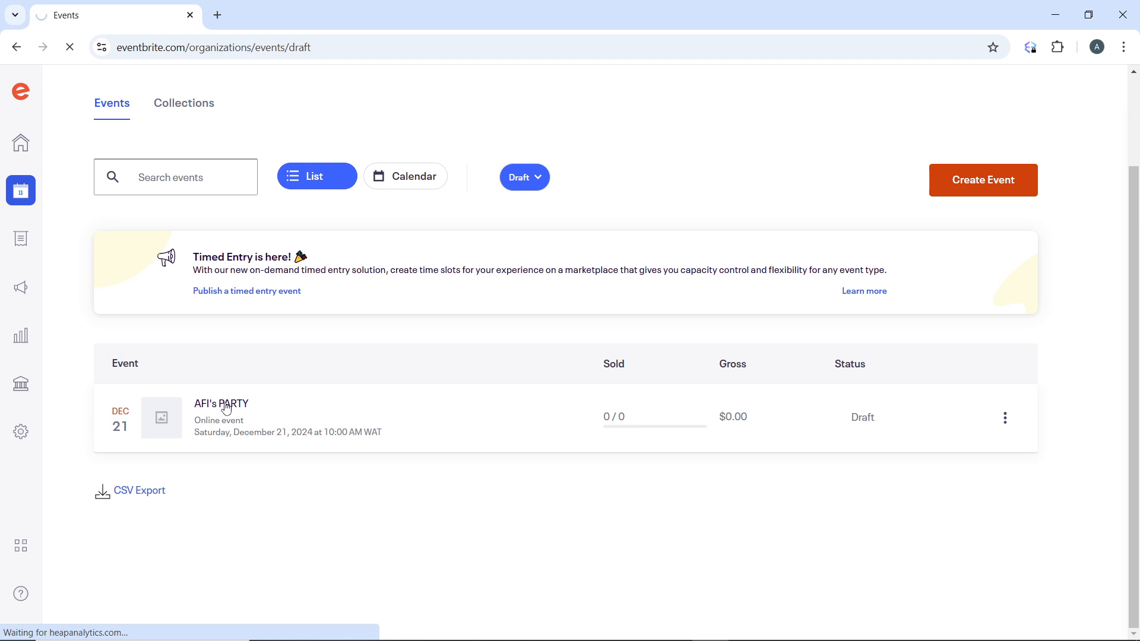
Step: Open the AFI's PARTY event dashboard to reach Manage Attendees options
left_click(221, 404)
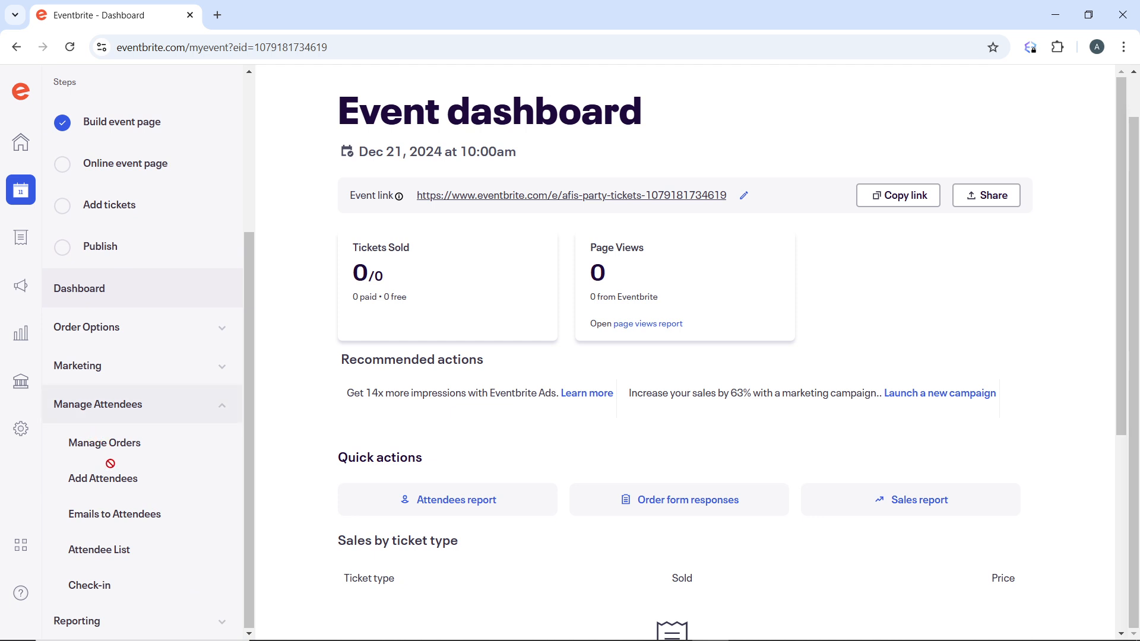
mouse_move(110, 444)
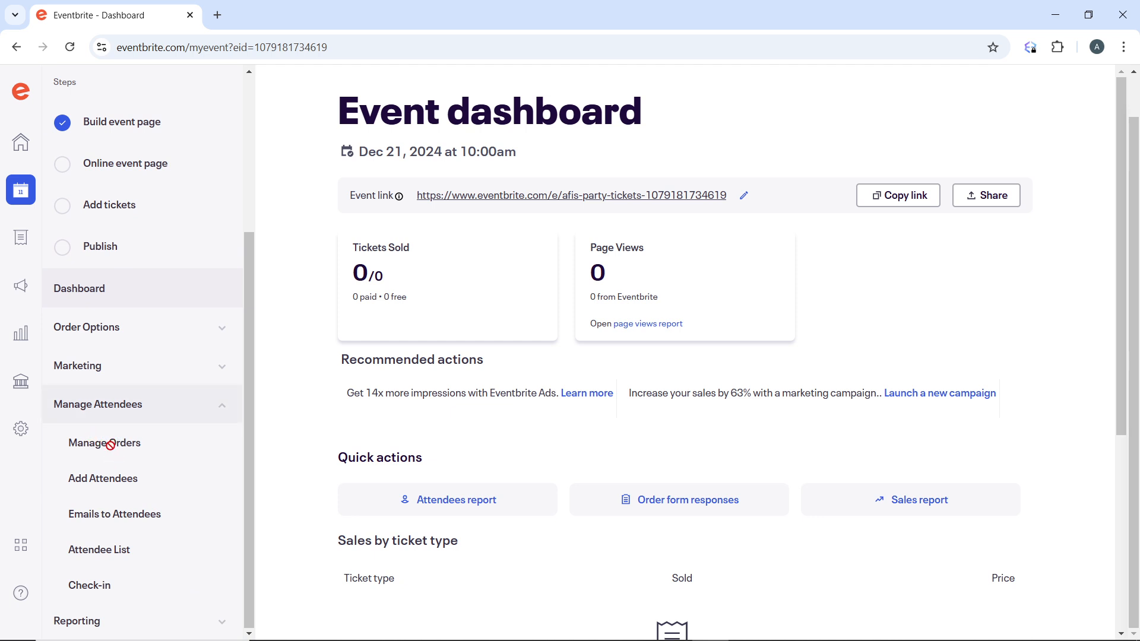